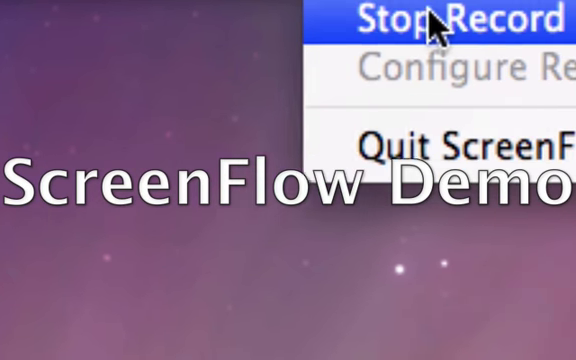
Stop the in-progress screen recording via the ScreenFlow menu bar icon's Stop Record command
click(440, 18)
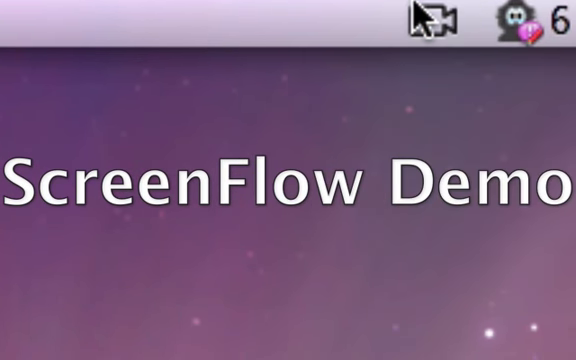